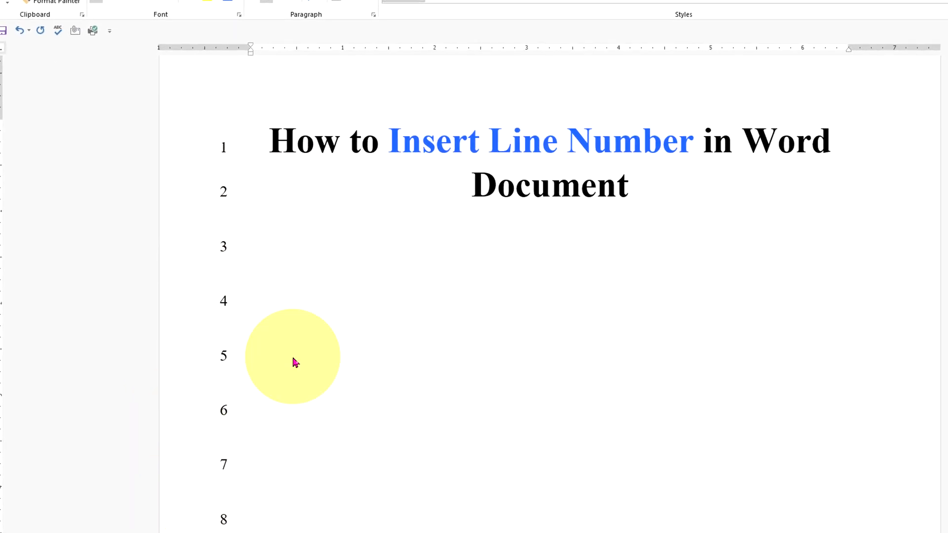
mouse_move(397, 474)
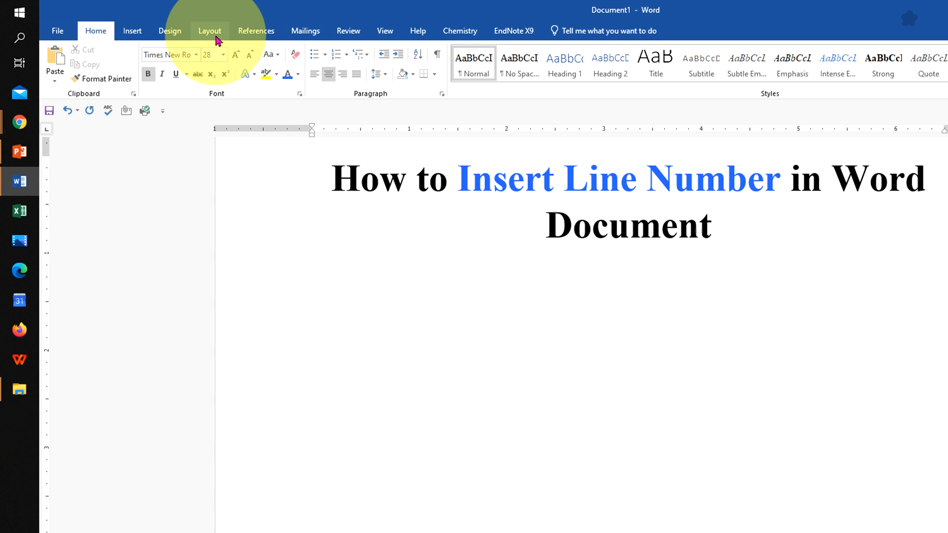
Show the Line Numbers choices from the Layout ribbon's Page Setup group.
click(210, 30)
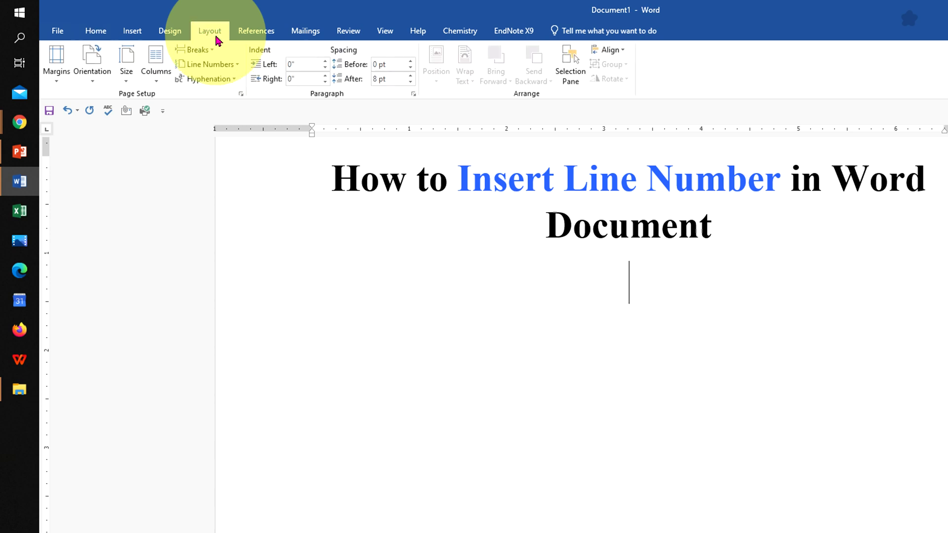
mouse_move(211, 64)
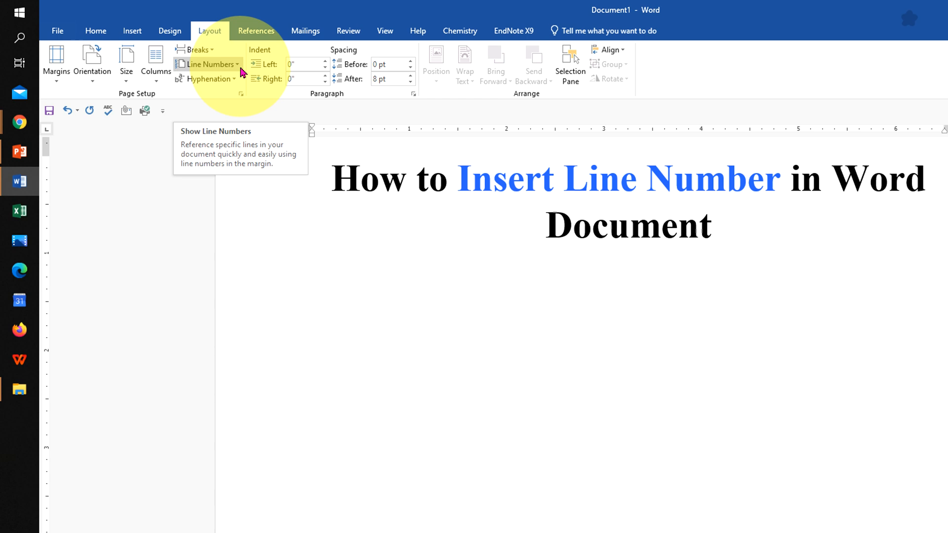
click(212, 65)
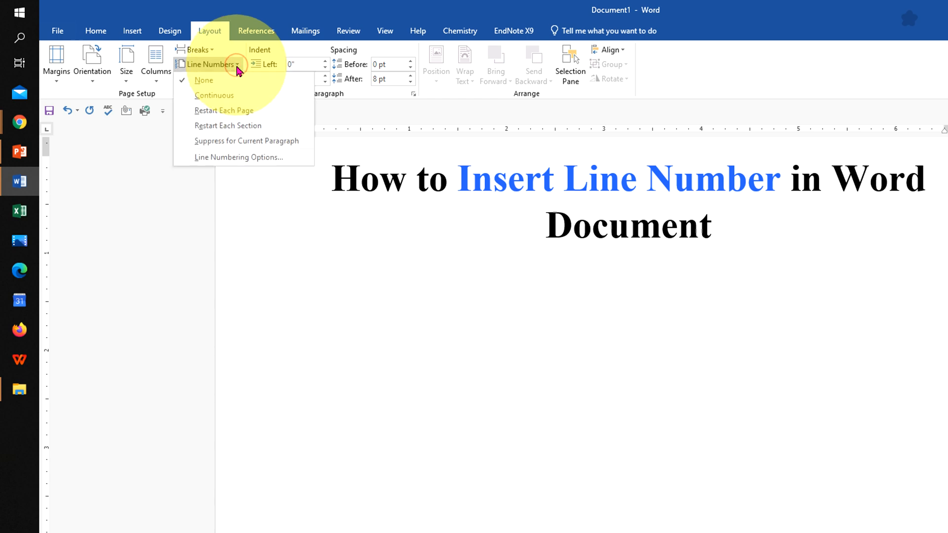
mouse_move(241, 126)
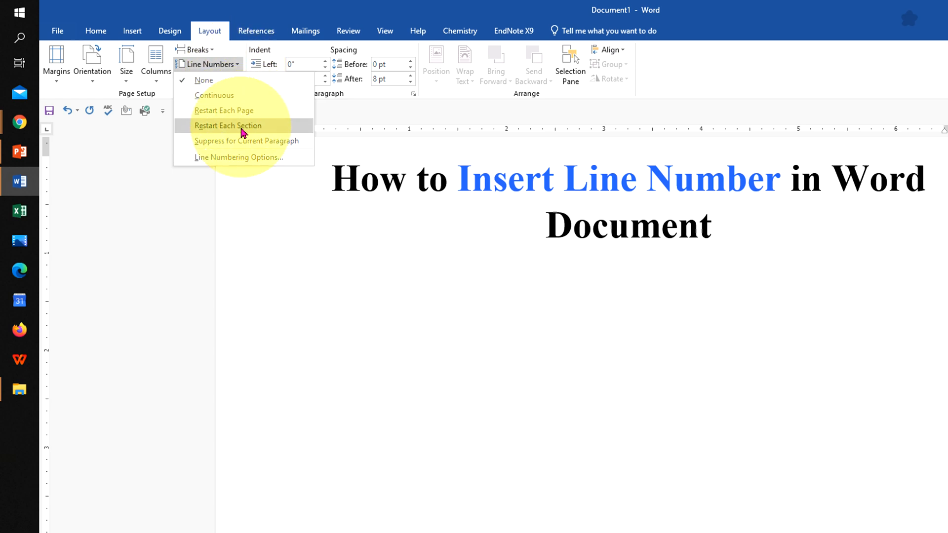
mouse_move(242, 99)
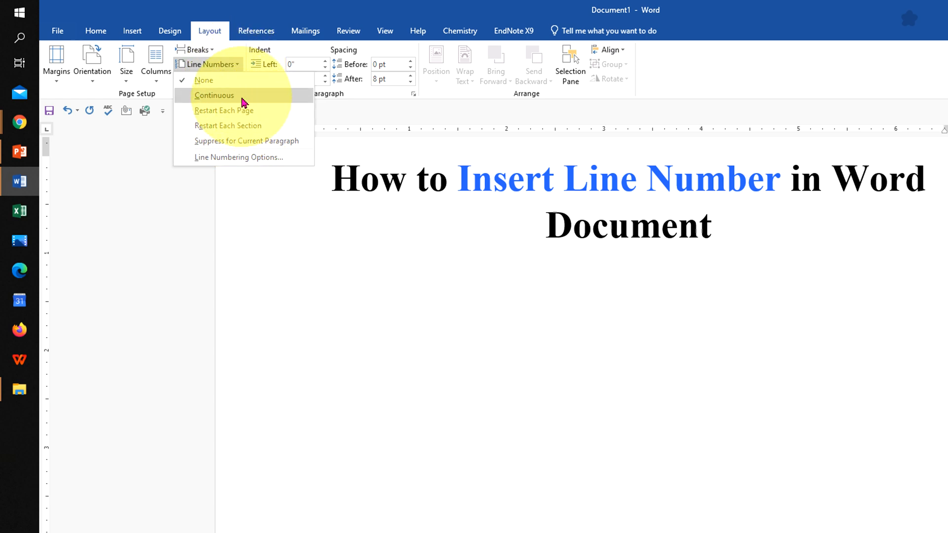
Apply Continuous line numbering and check it carries past 17 onto page two.
click(215, 95)
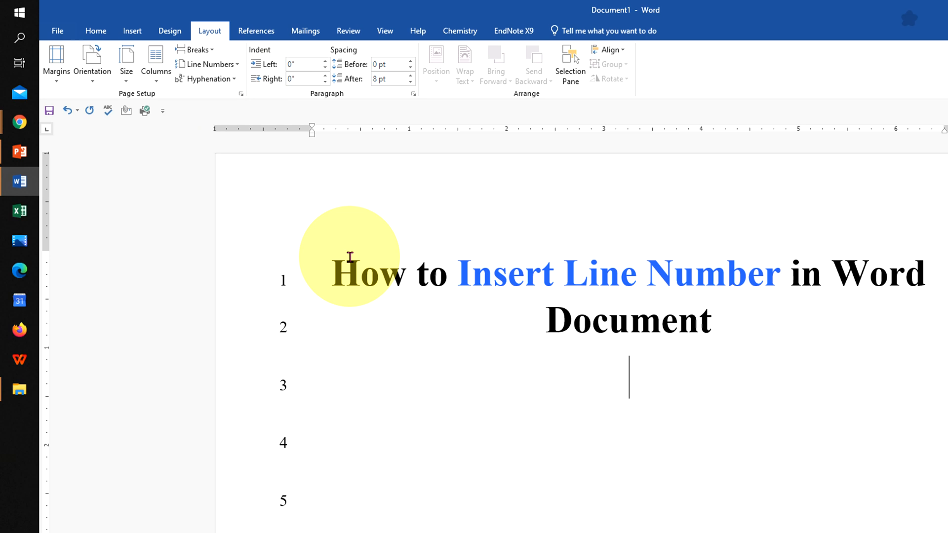
scroll(down, 3)
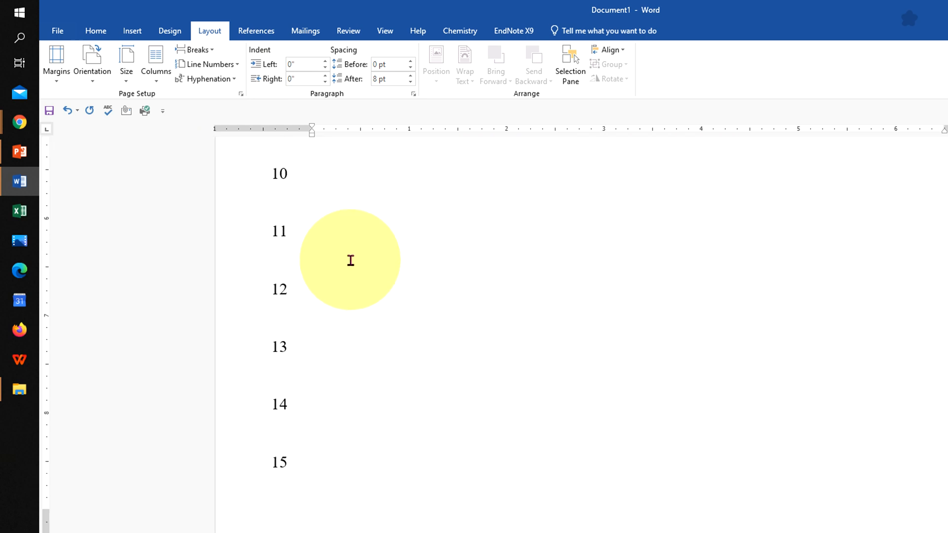
scroll(down, 3)
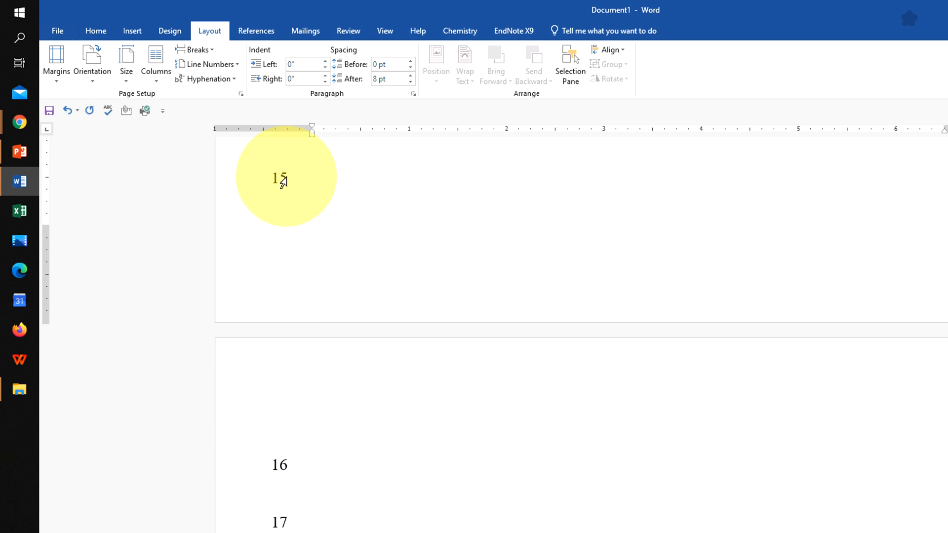
scroll(up, 3)
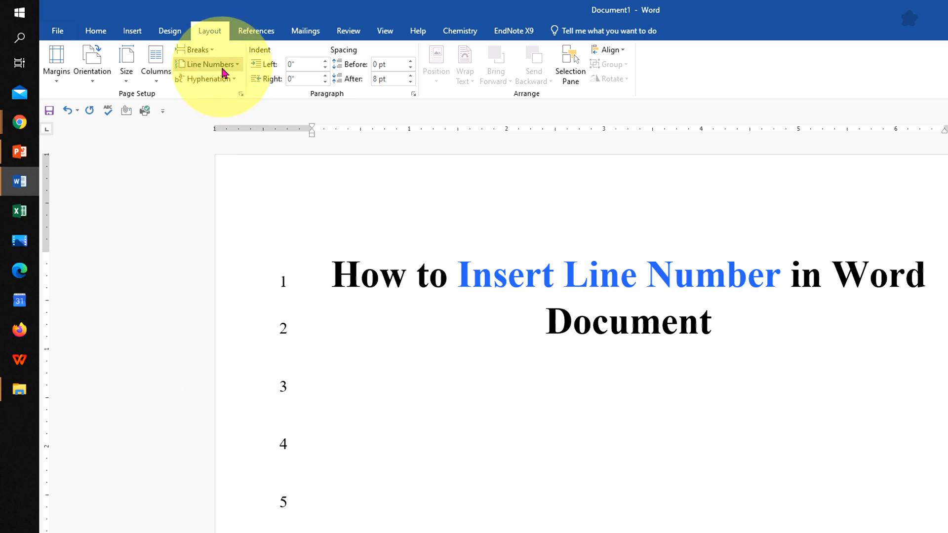
Switch line numbering to Restart Each Page so page two begins again at 1.
click(210, 65)
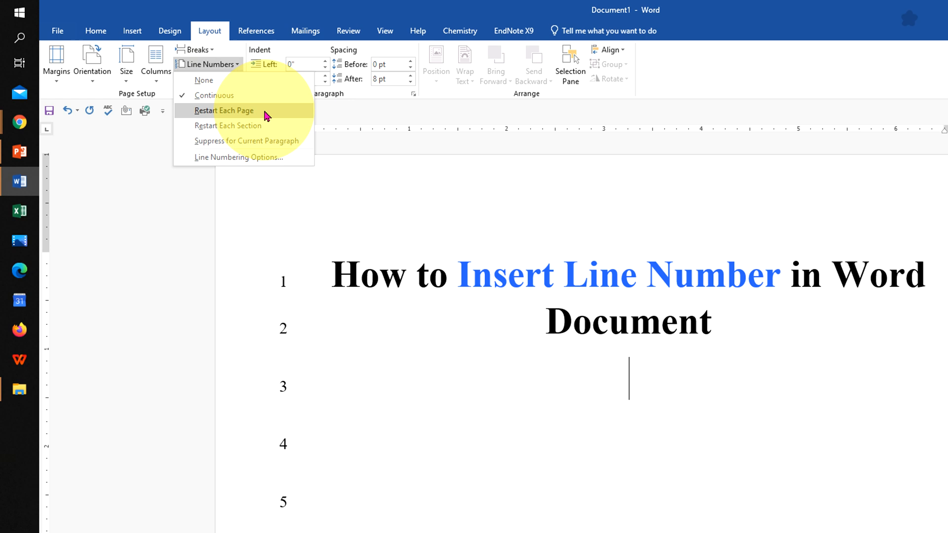
click(224, 110)
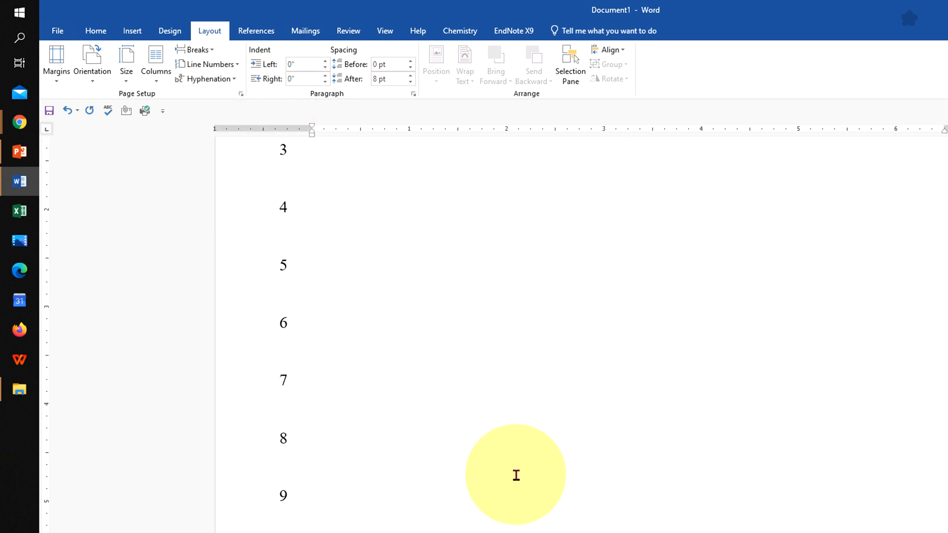
scroll(up, 3)
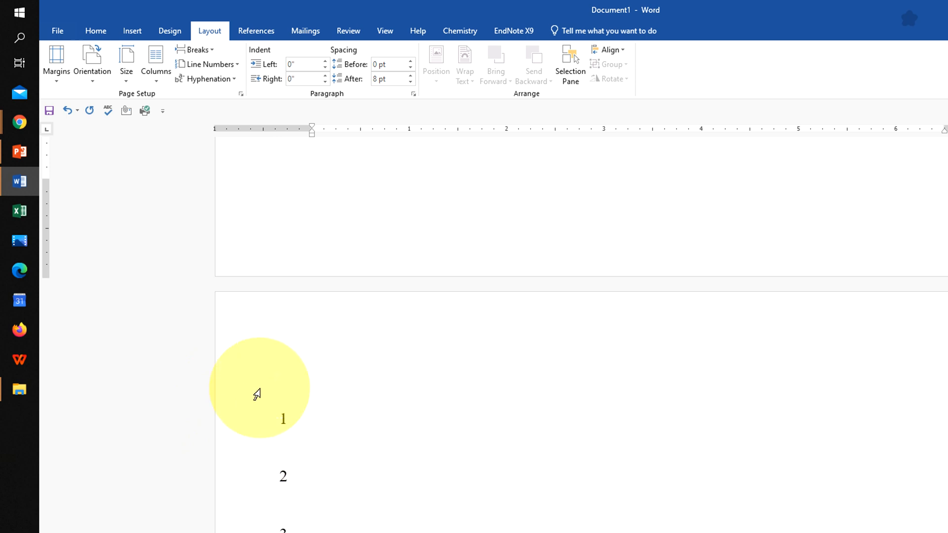
scroll(down, 3)
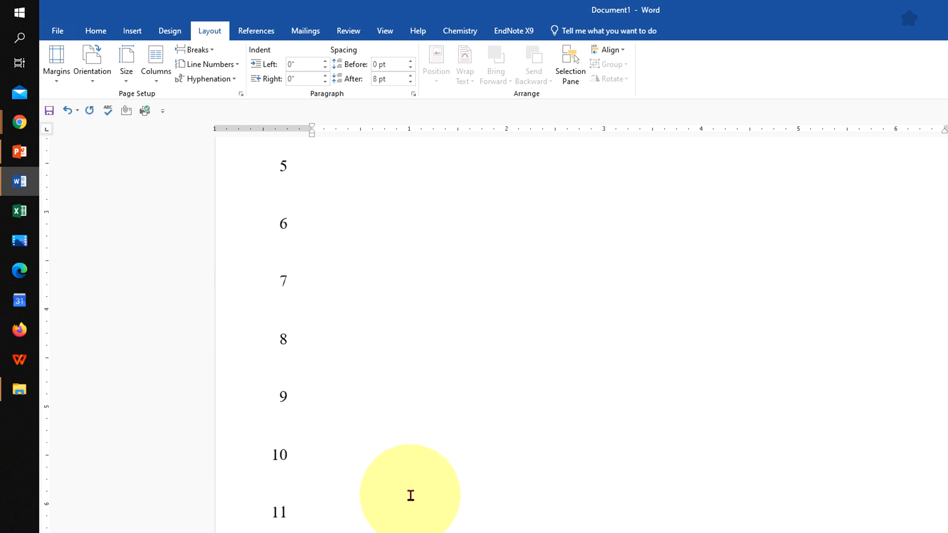
click(210, 65)
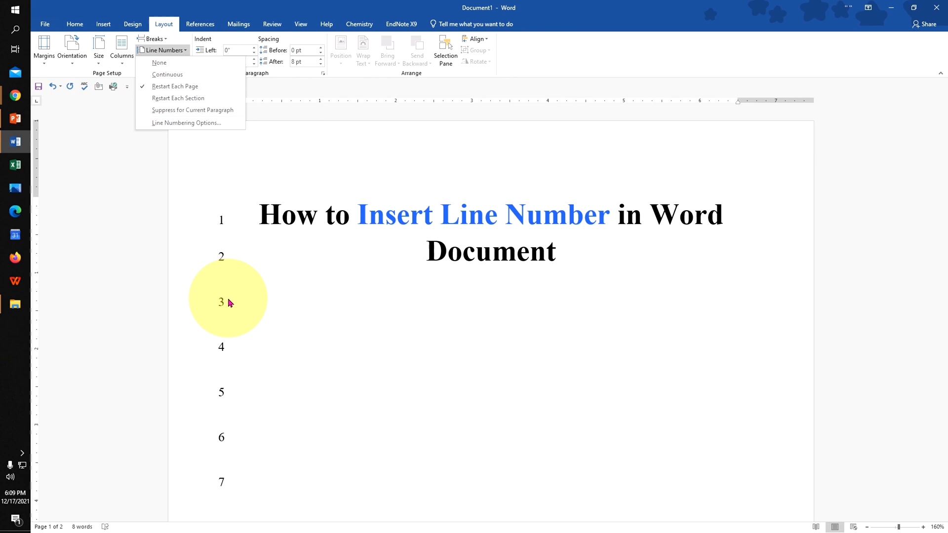
Set line numbering to None, clearing the numbers from the margin.
click(159, 62)
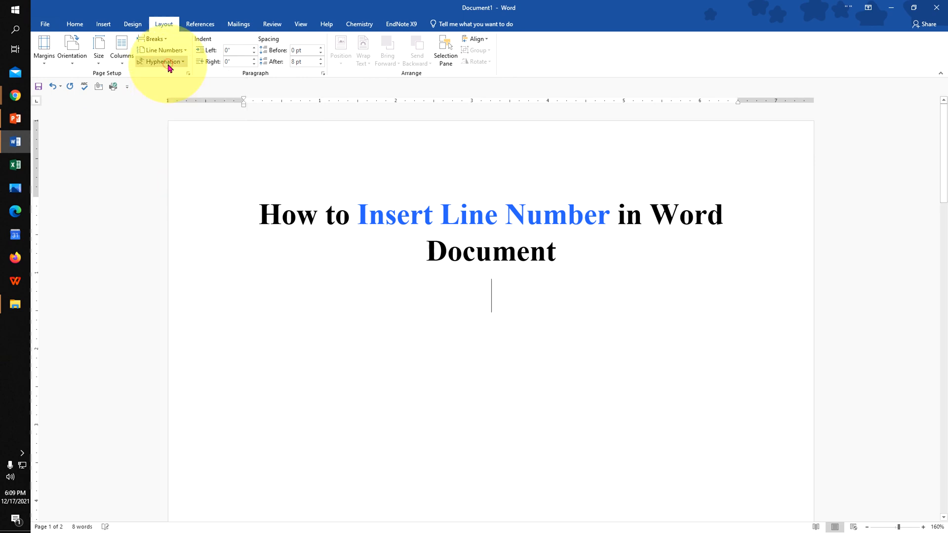
mouse_move(484, 322)
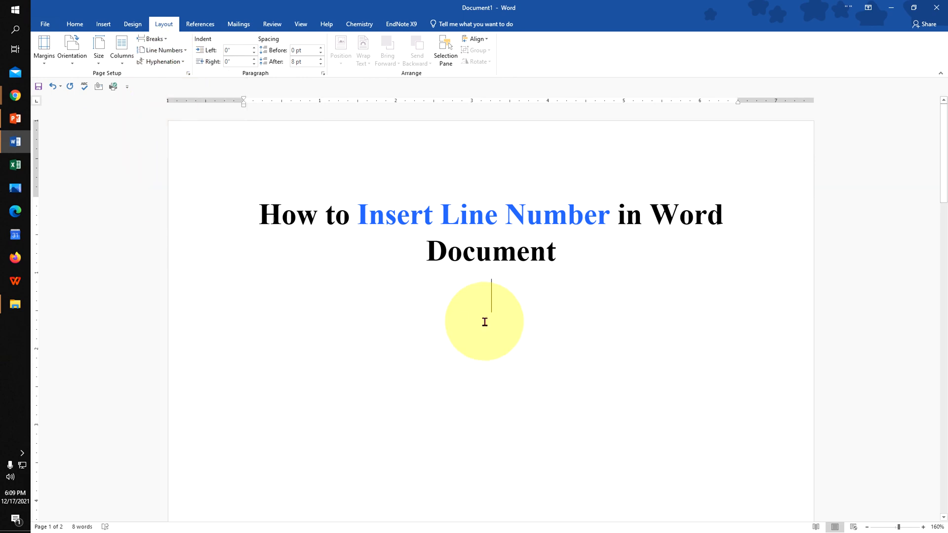